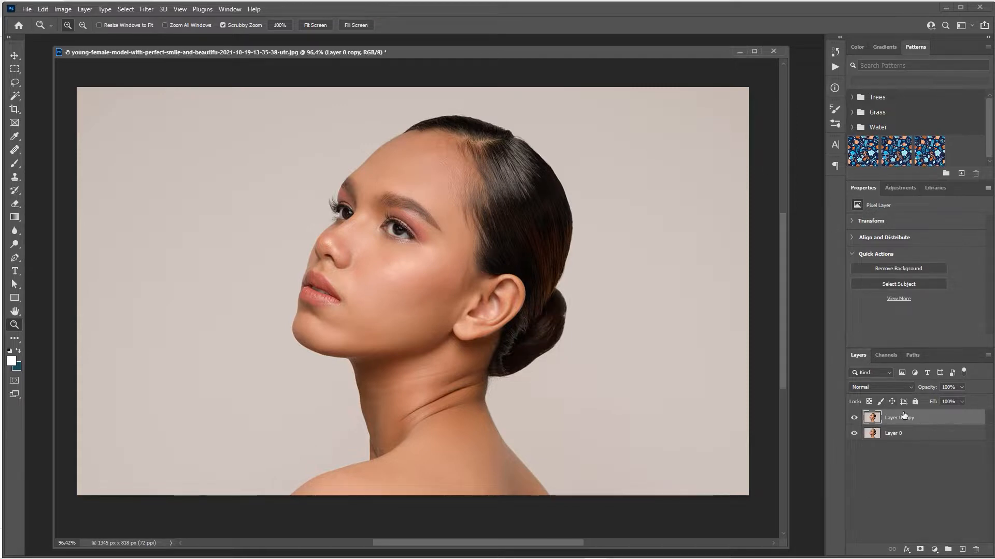
Step: Desaturate Layer 0 copy to black and white via Shift+Ctrl+U
{"action": "left_click", "coordinate": [62, 9]}
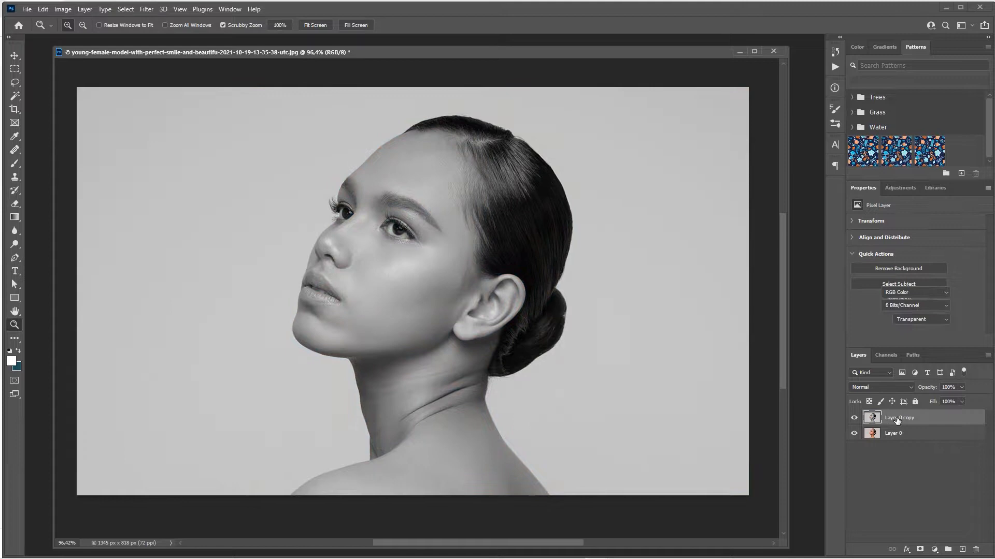
{"action": "left_click", "coordinate": [147, 10]}
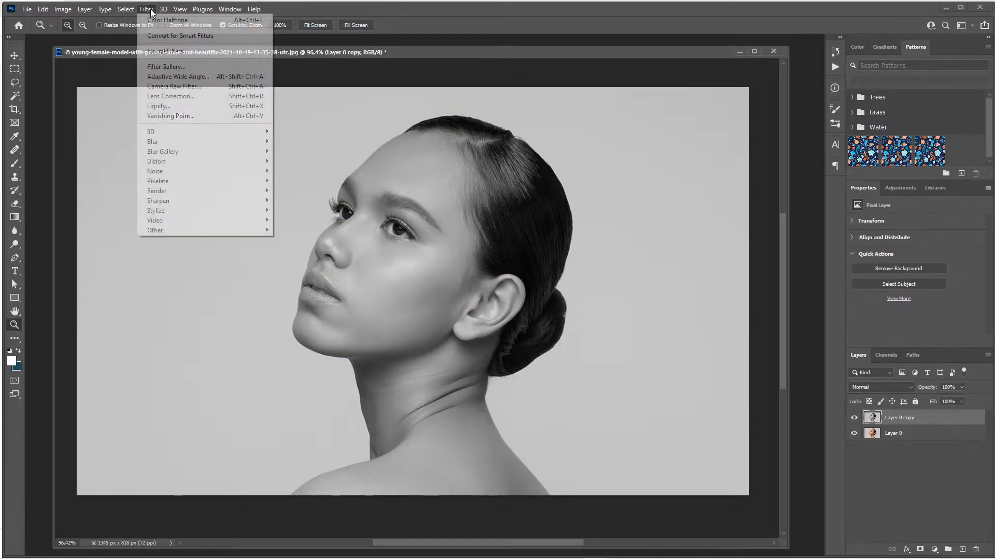
{"action": "mouse_move", "coordinate": [157, 180]}
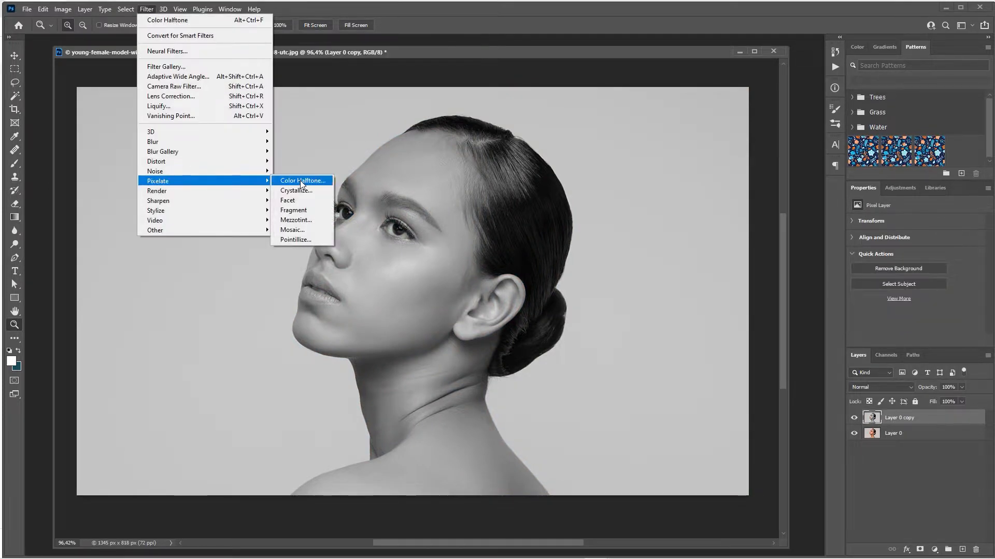
Step: Apply Color Halftone with Max Radius 5 pixels and all four channel angles at 45
{"action": "left_click", "coordinate": [301, 181]}
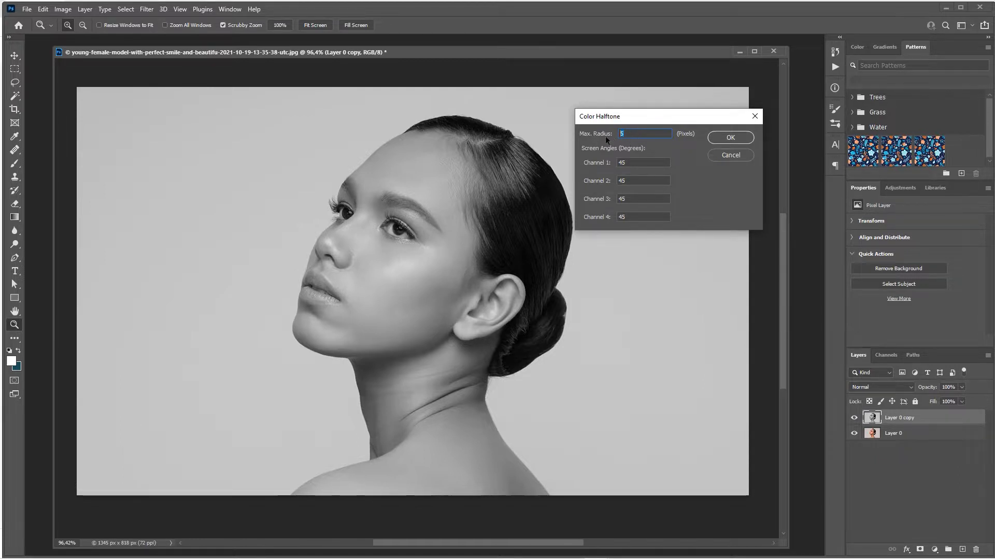
{"action": "left_click", "coordinate": [642, 163]}
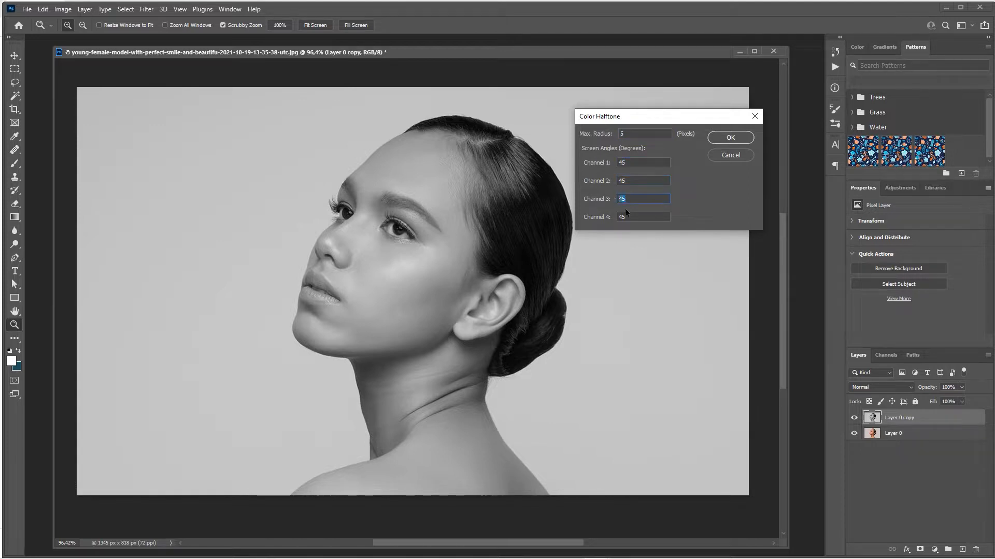
{"action": "left_click", "coordinate": [643, 217]}
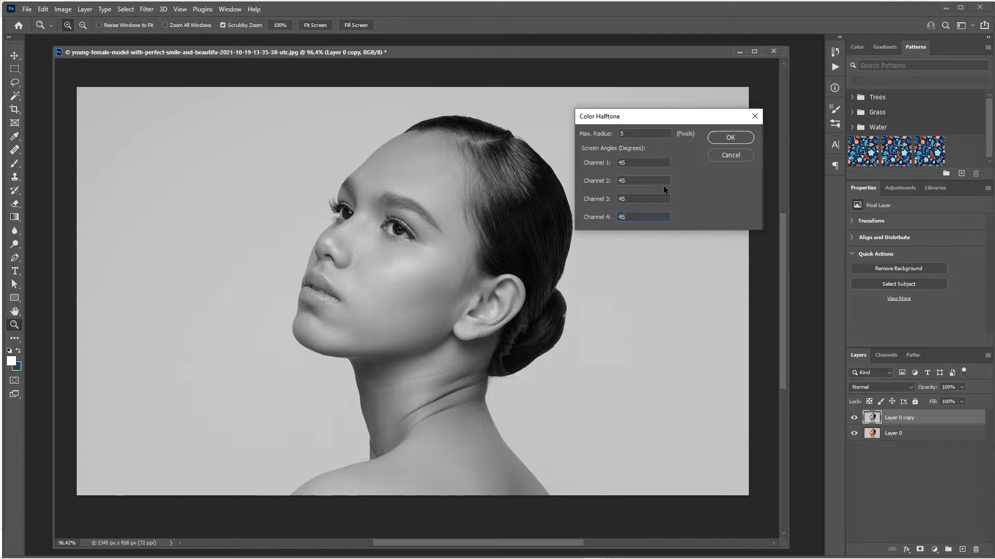
{"action": "mouse_move", "coordinate": [673, 120]}
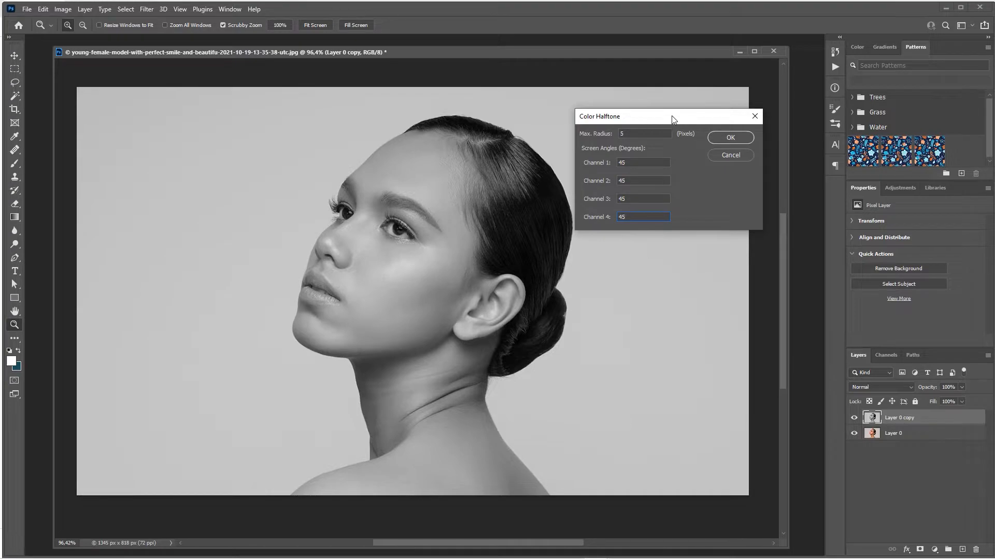
{"action": "left_click", "coordinate": [729, 138]}
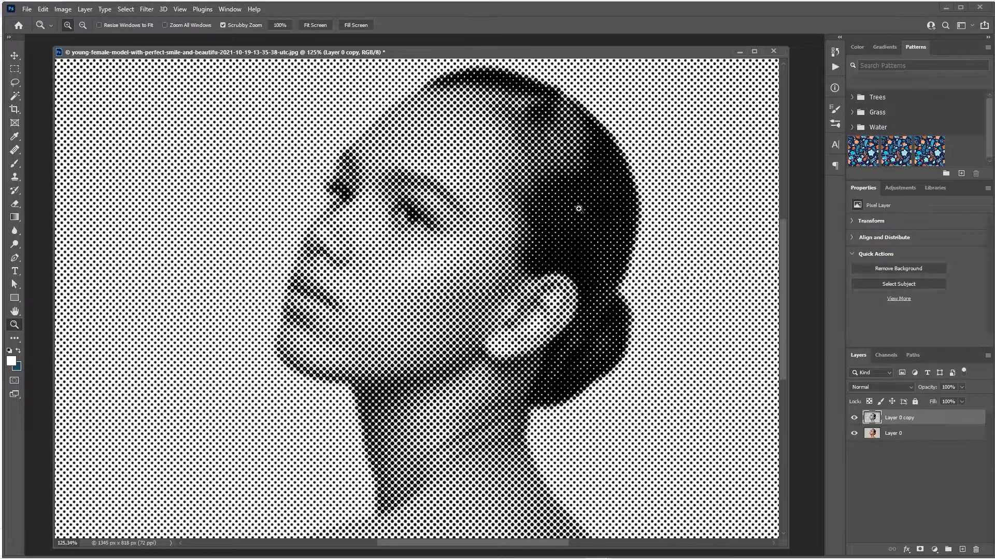
{"action": "mouse_move", "coordinate": [481, 244]}
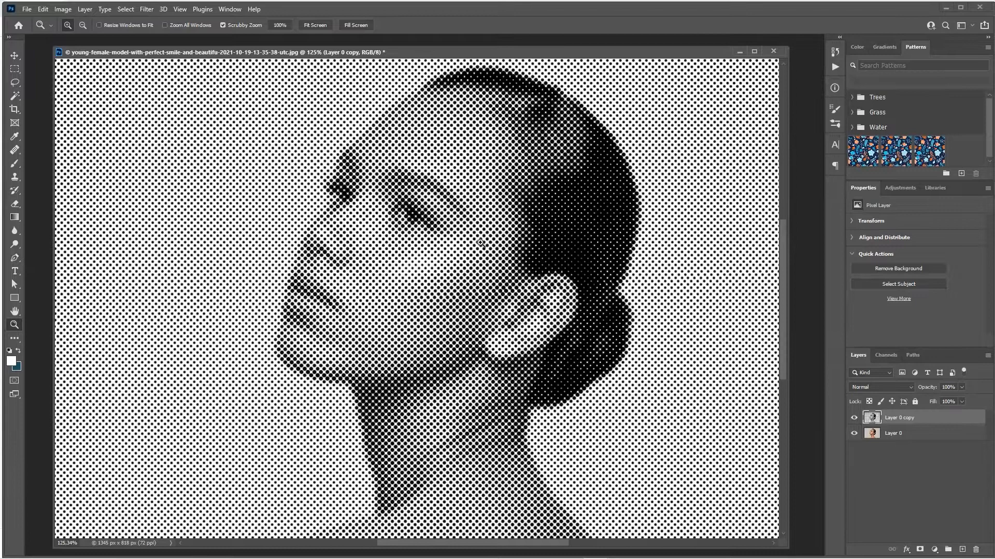
{"action": "mouse_move", "coordinate": [472, 254]}
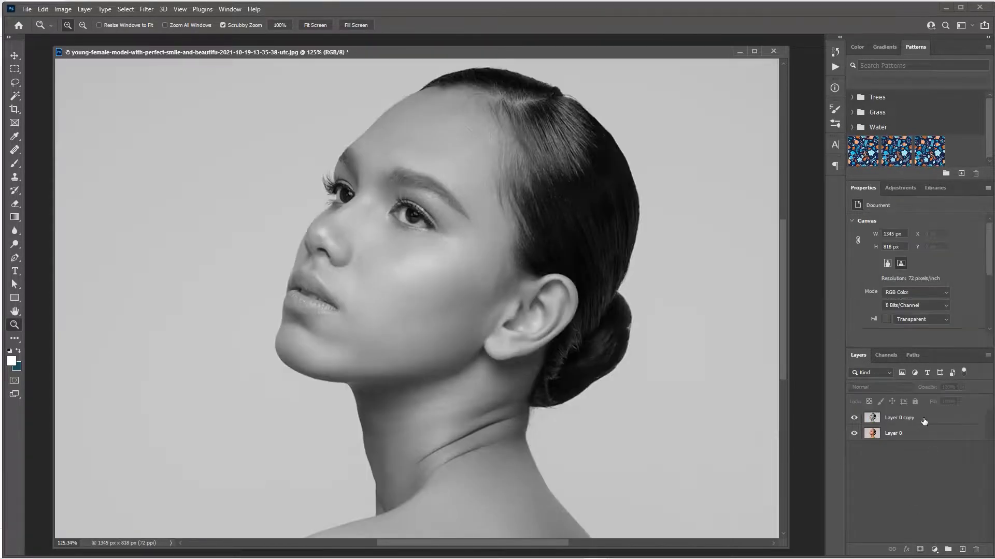
Step: Convert Layer 0 copy for Smart Filters and reapply Color Halftone as an editable smart filter
{"action": "left_click", "coordinate": [899, 417]}
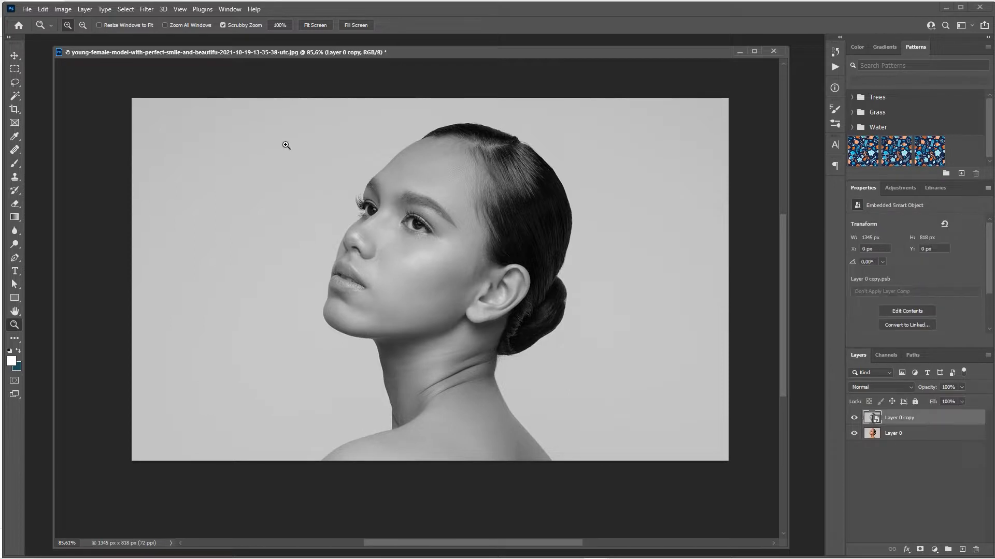
{"action": "left_click", "coordinate": [146, 9]}
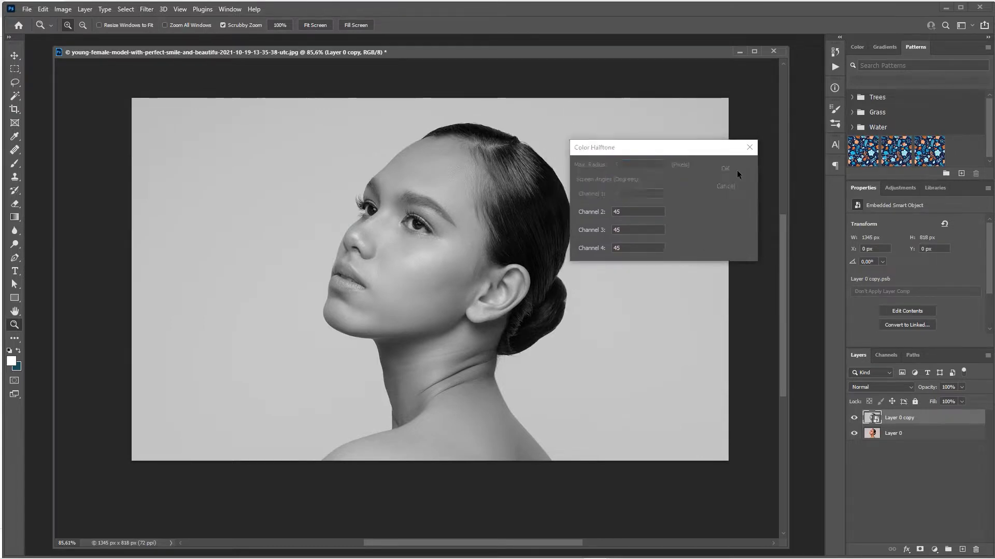
{"action": "left_click", "coordinate": [726, 167]}
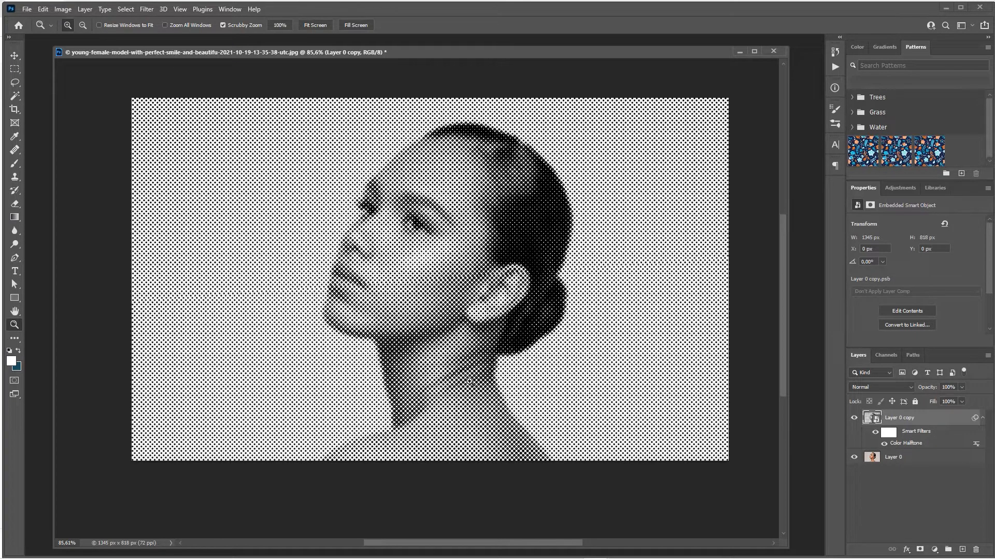
{"action": "mouse_move", "coordinate": [925, 448]}
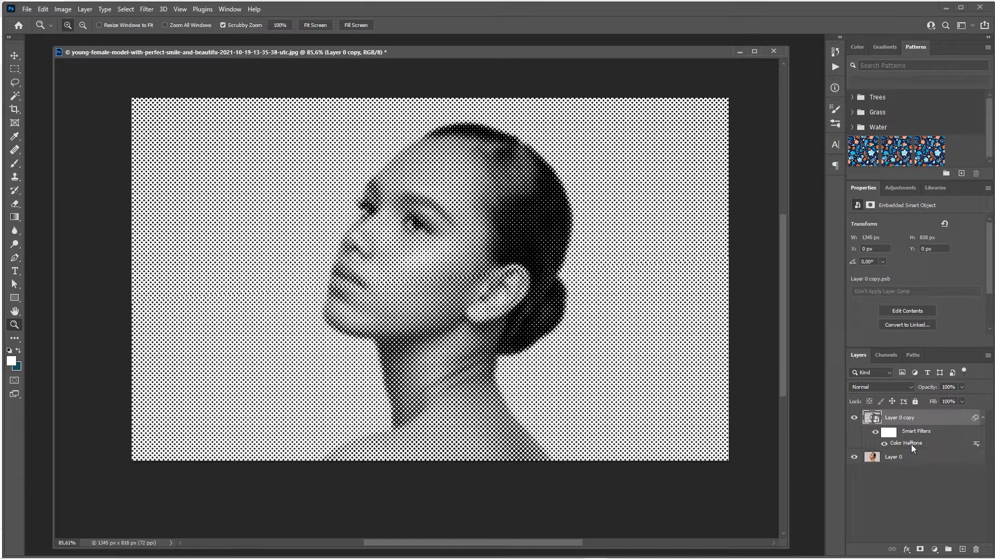
Step: Change the halftone smart filter's Max Radius to 10 pixels for coarser dots
{"action": "double_click", "coordinate": [906, 444]}
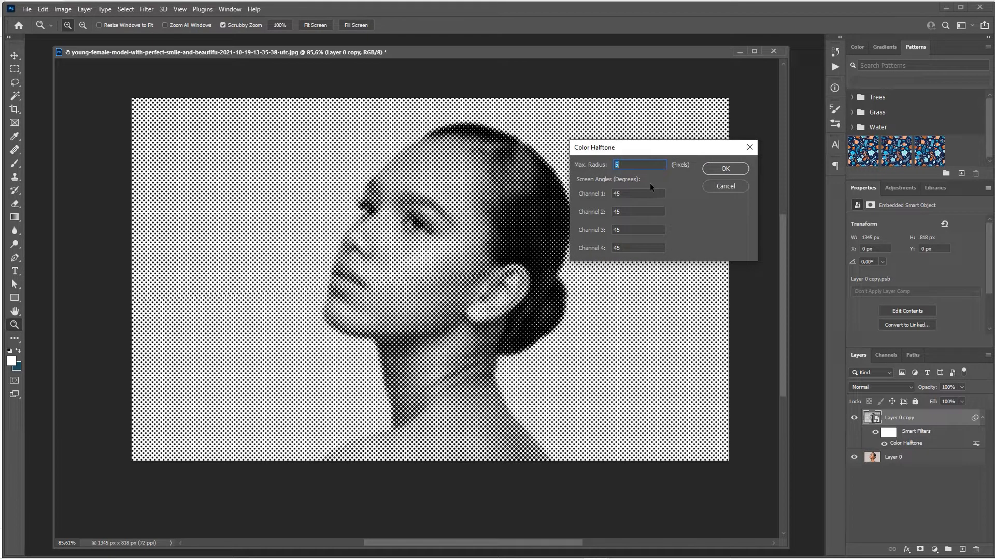
{"action": "left_click", "coordinate": [724, 169]}
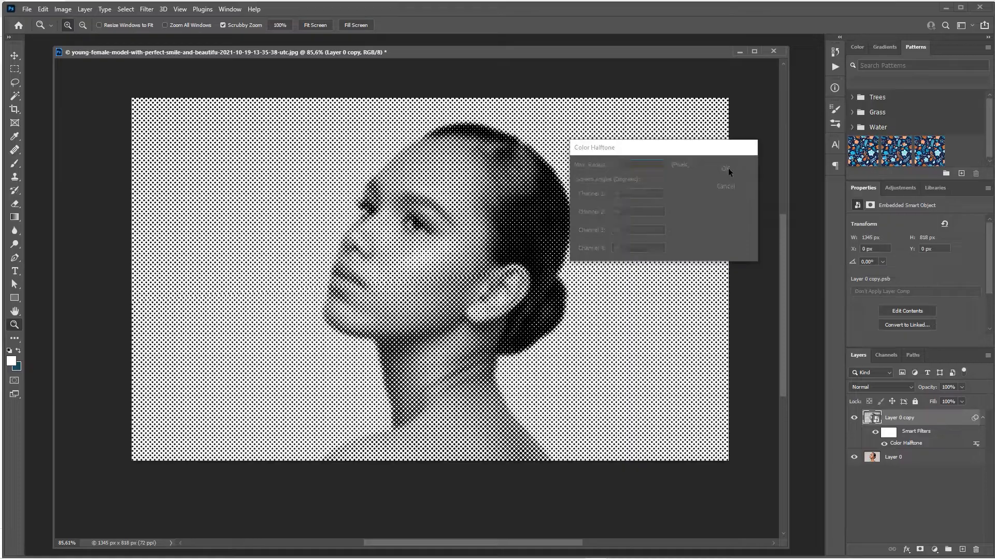
{"action": "left_click", "coordinate": [726, 166]}
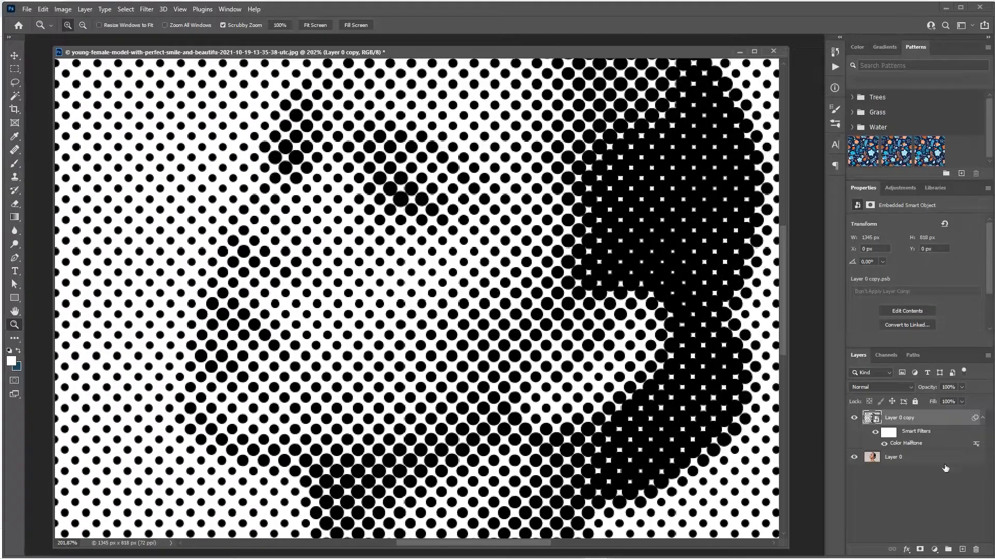
{"action": "double_click", "coordinate": [907, 444]}
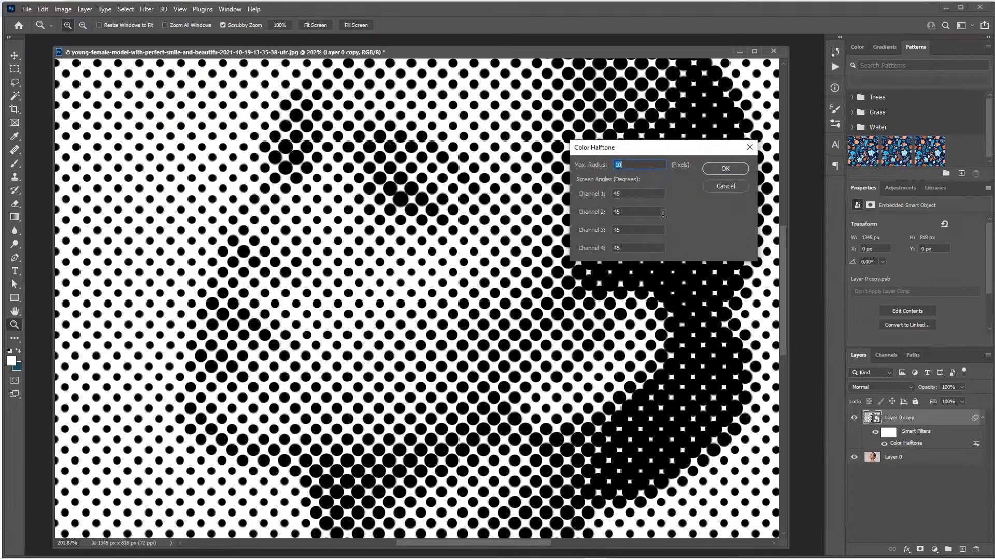
{"action": "left_click", "coordinate": [724, 168]}
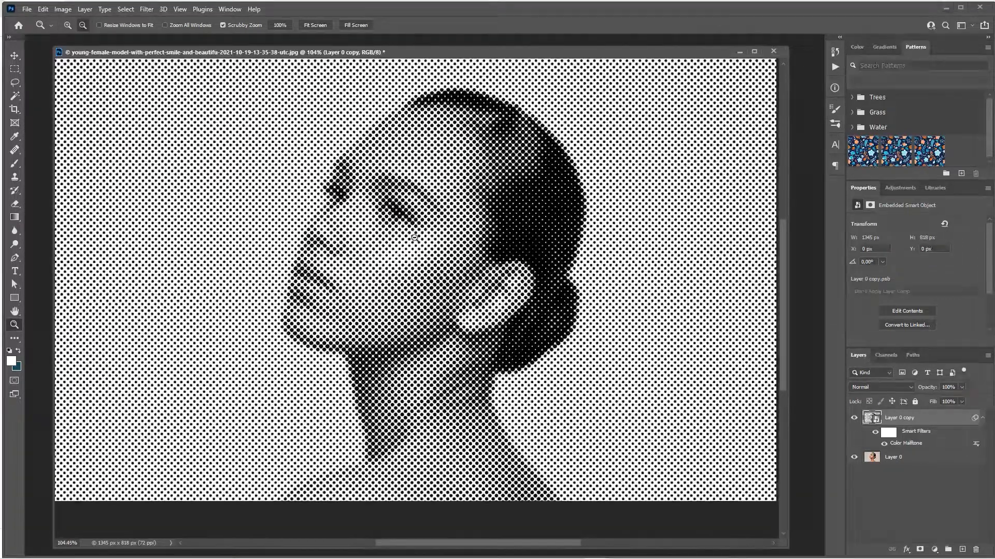
Step: Give the halftone smart filter Max Radius 6 and all channel angles 60
{"action": "double_click", "coordinate": [906, 442]}
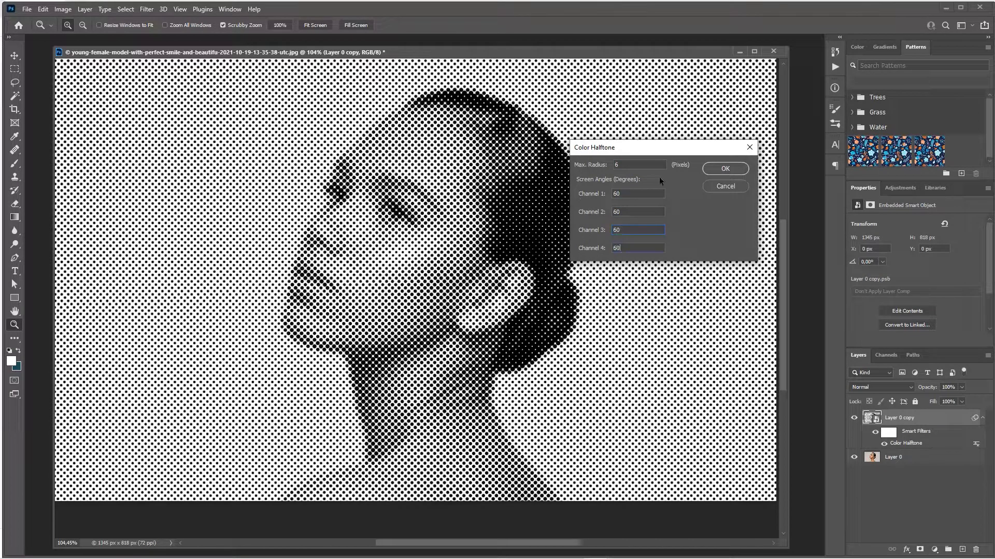
{"action": "left_click", "coordinate": [724, 168]}
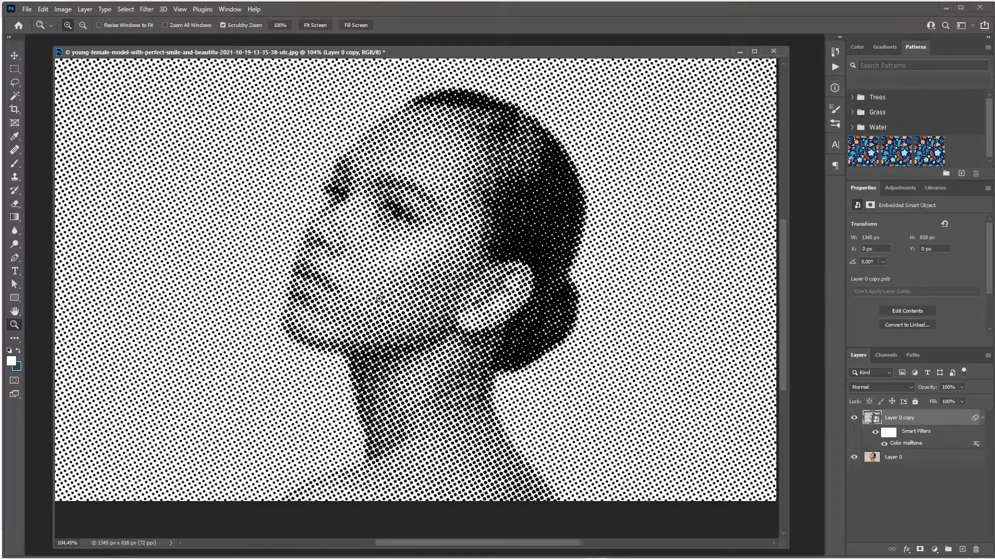
{"action": "mouse_move", "coordinate": [511, 177]}
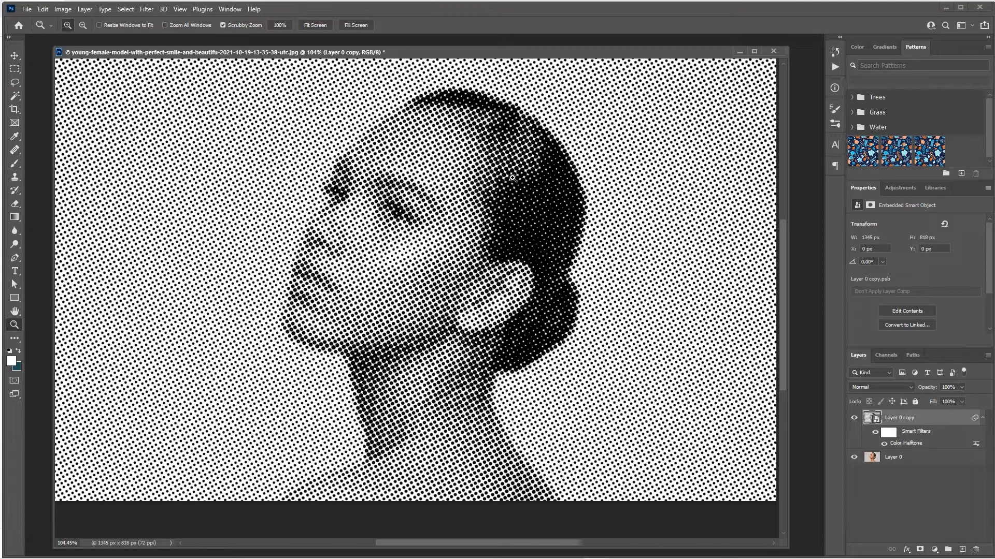
{"action": "mouse_move", "coordinate": [588, 238]}
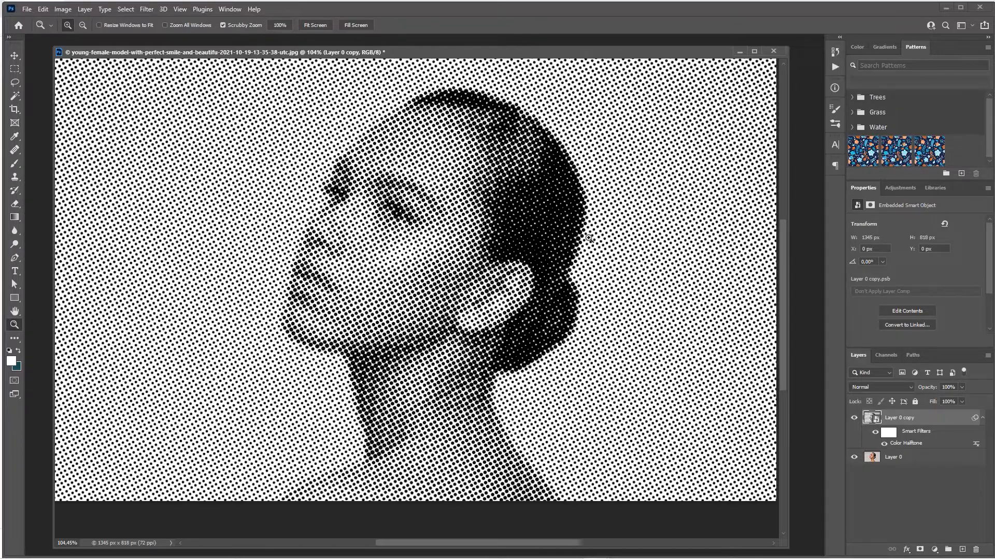